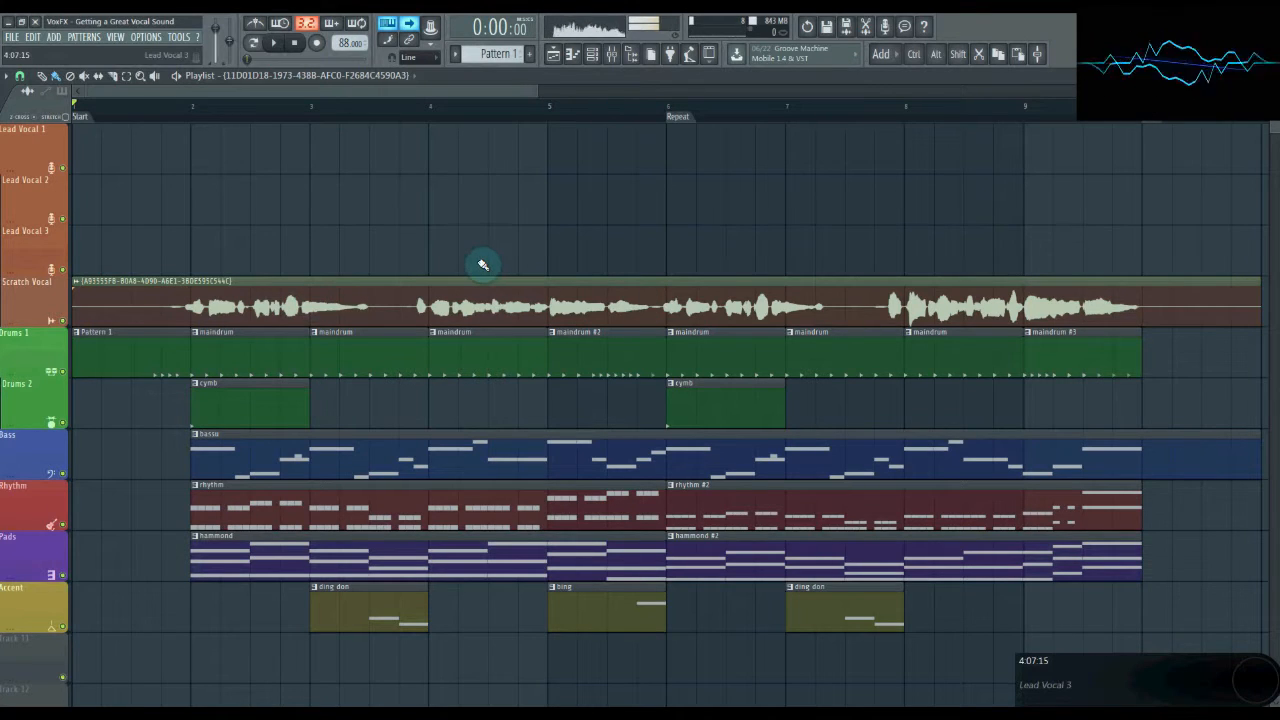
- Start song playback to hear the scratch vocal over drums, bass, rhythm and pads
left_click(272, 42)
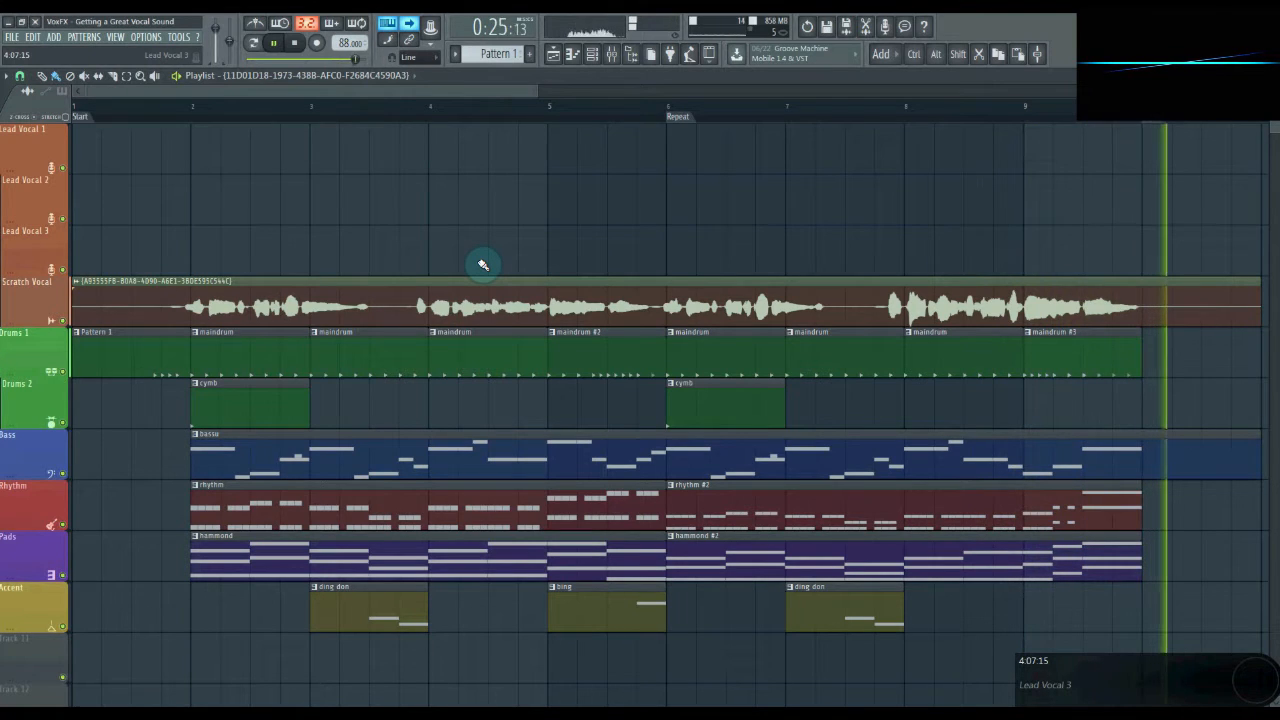
- Stop the arrangement playback
left_click(294, 43)
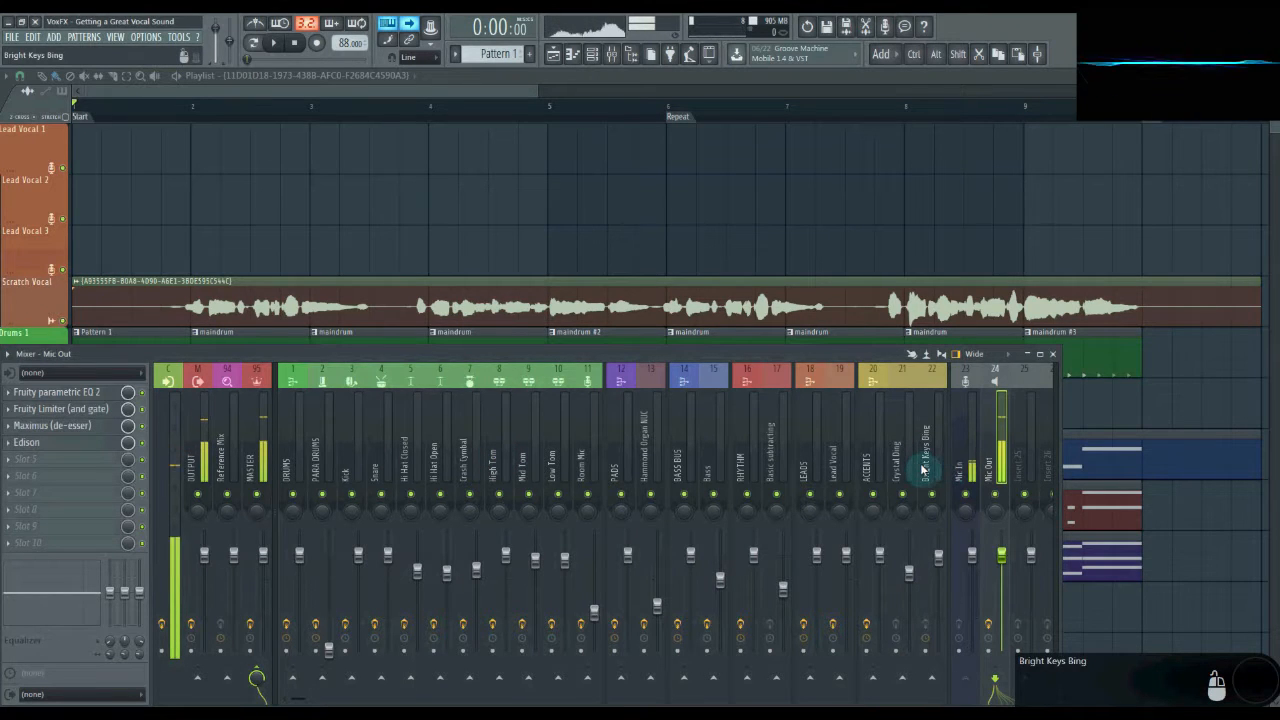
left_click(743, 456)
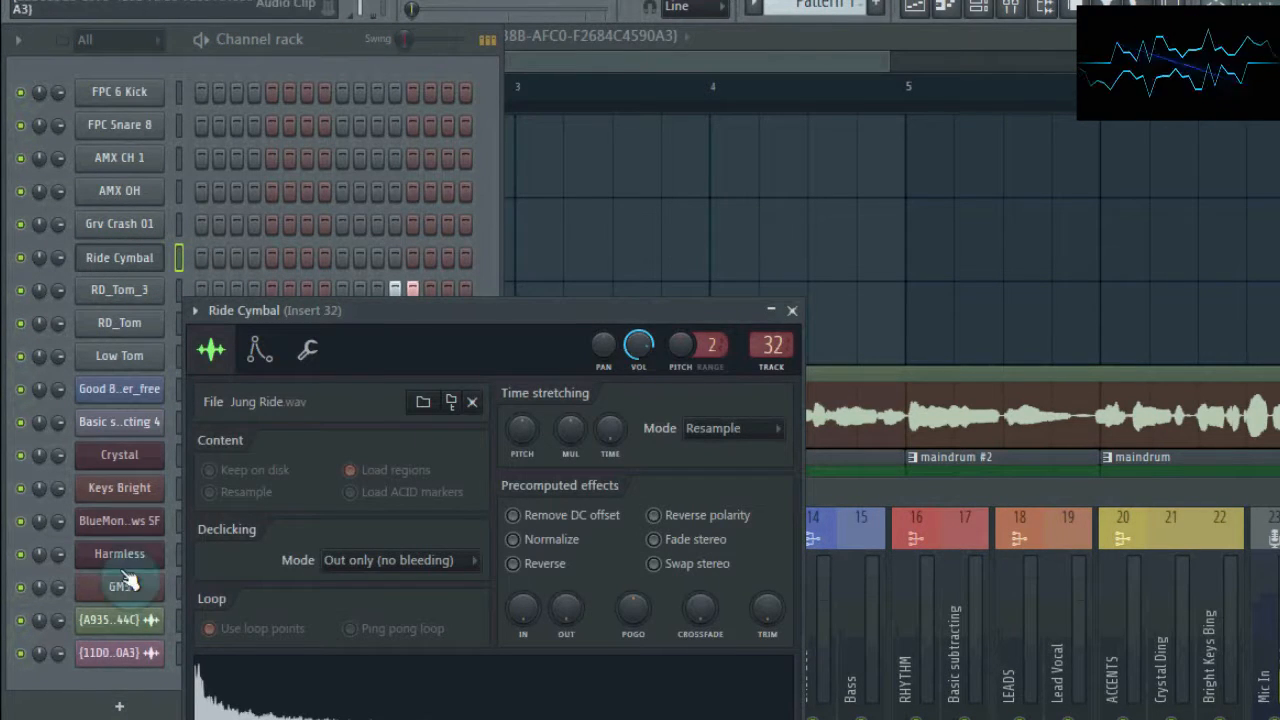
- Delete the Ride Cymbal channel with confirmation, then delete the GMS channel
left_click(118, 586)
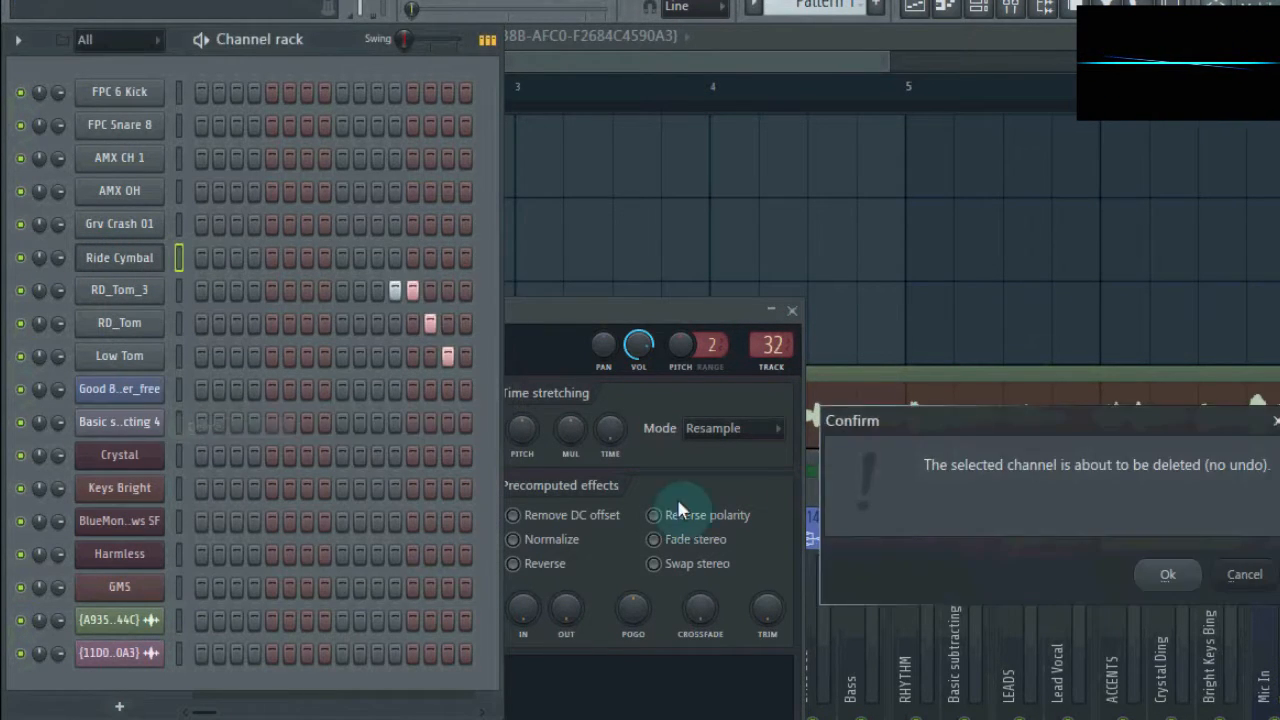
left_click(1167, 574)
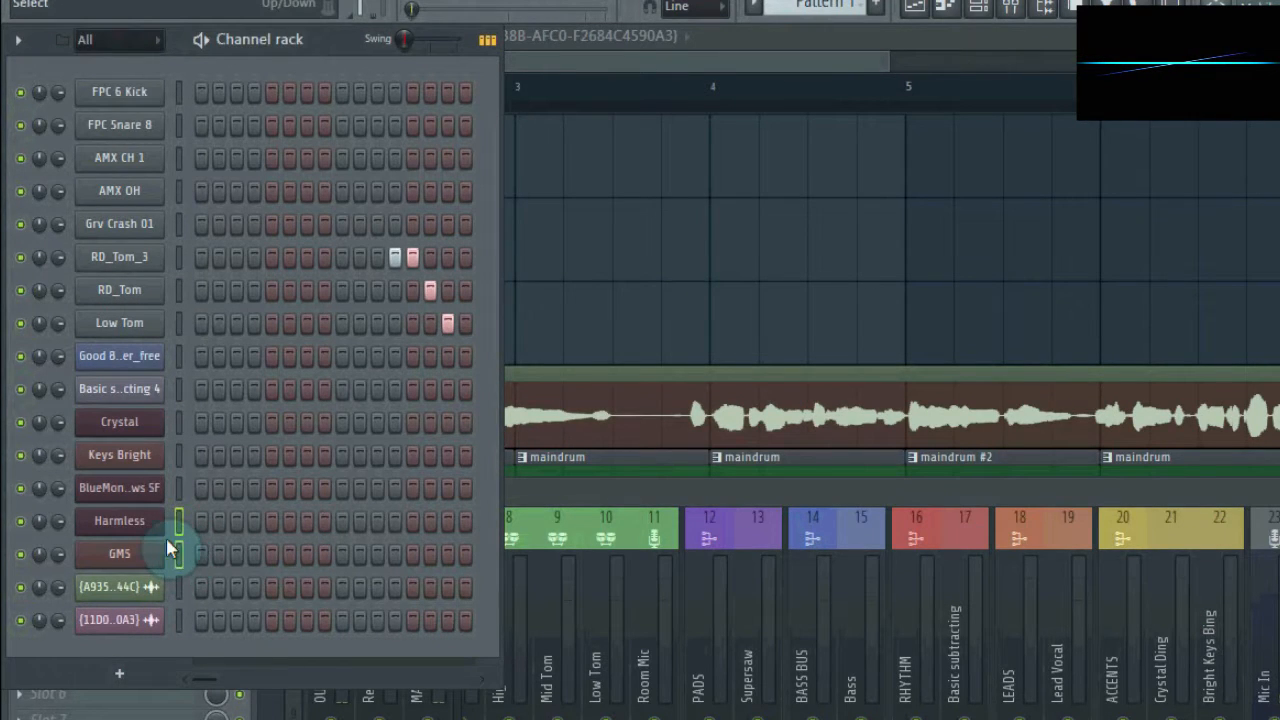
right_click(119, 521)
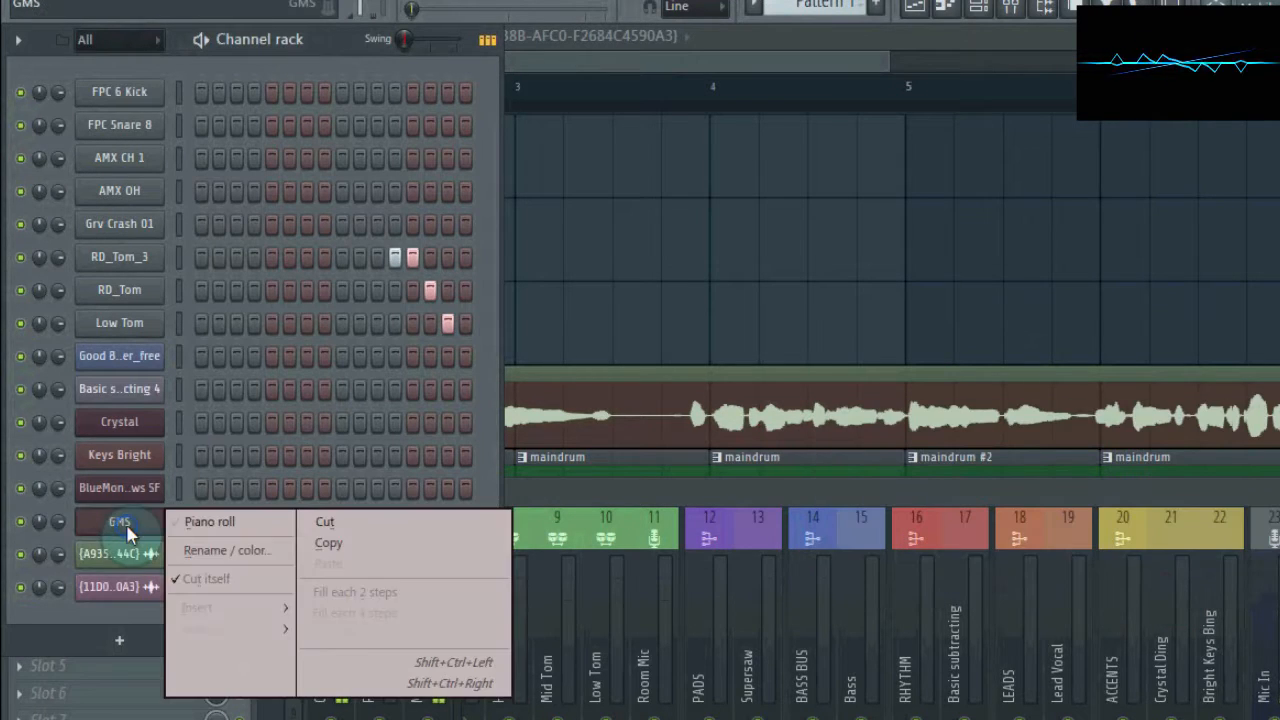
mouse_move(205, 670)
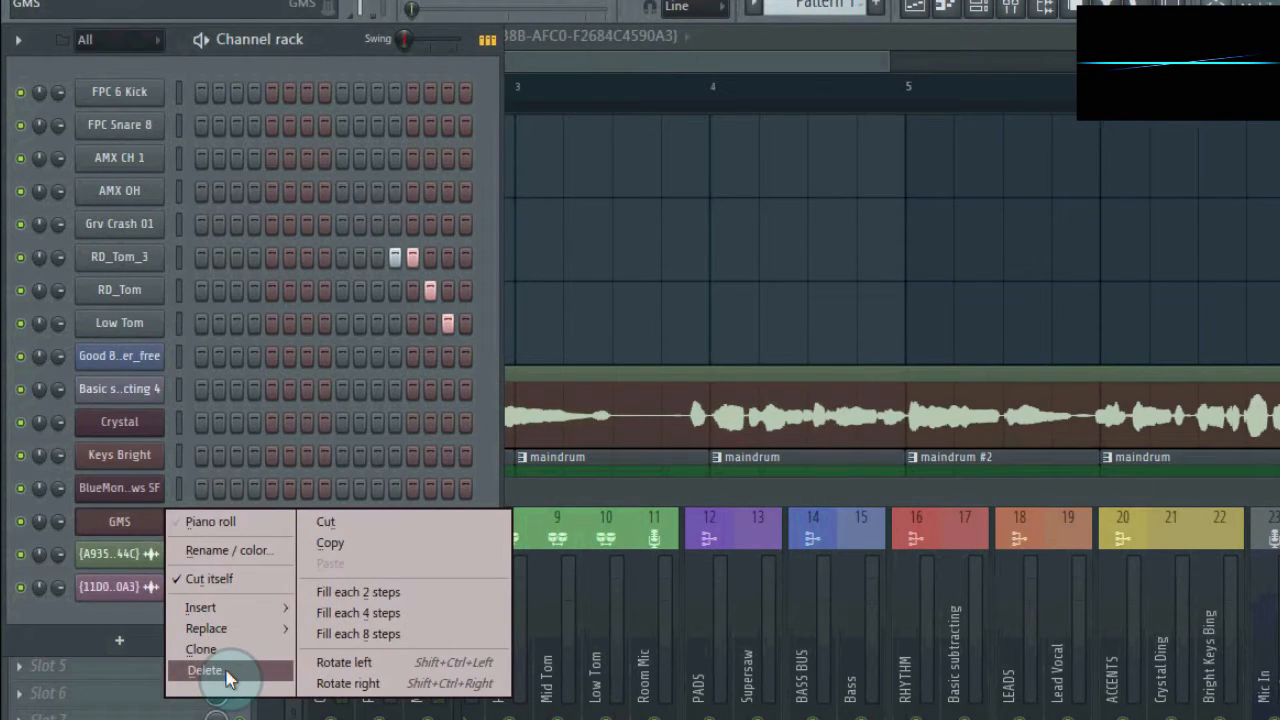
left_click(205, 670)
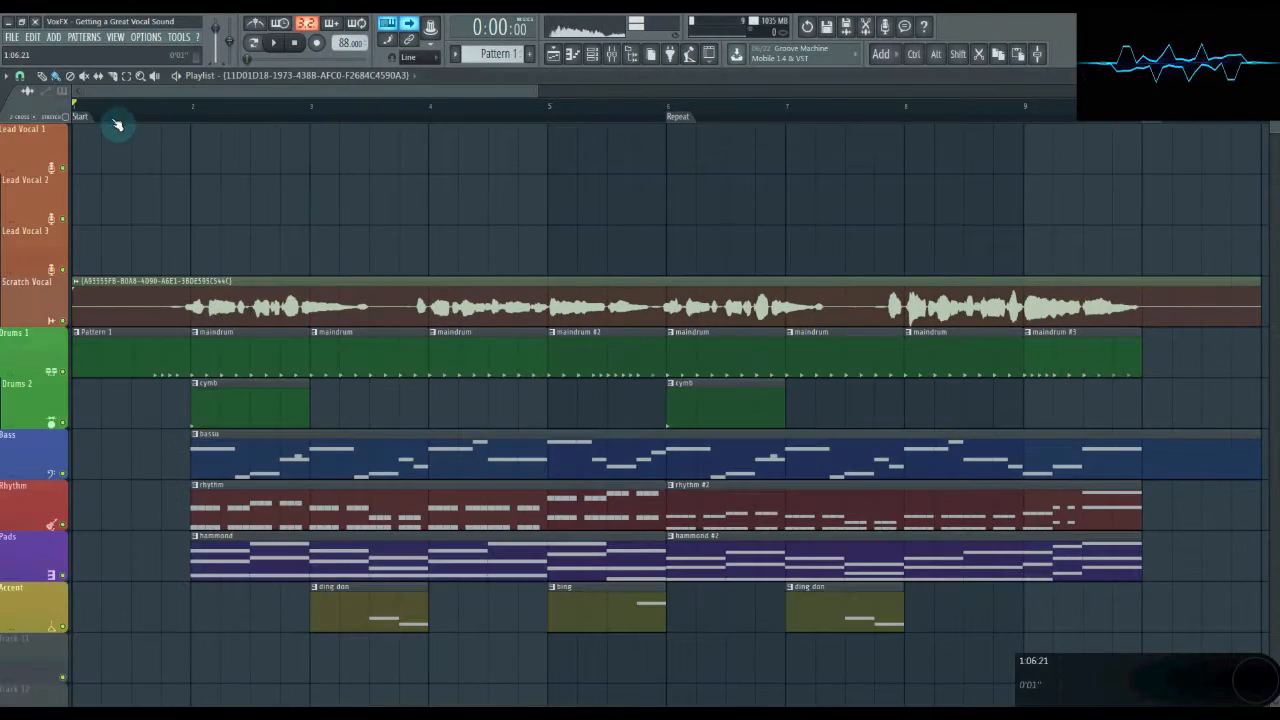
mouse_move(973, 145)
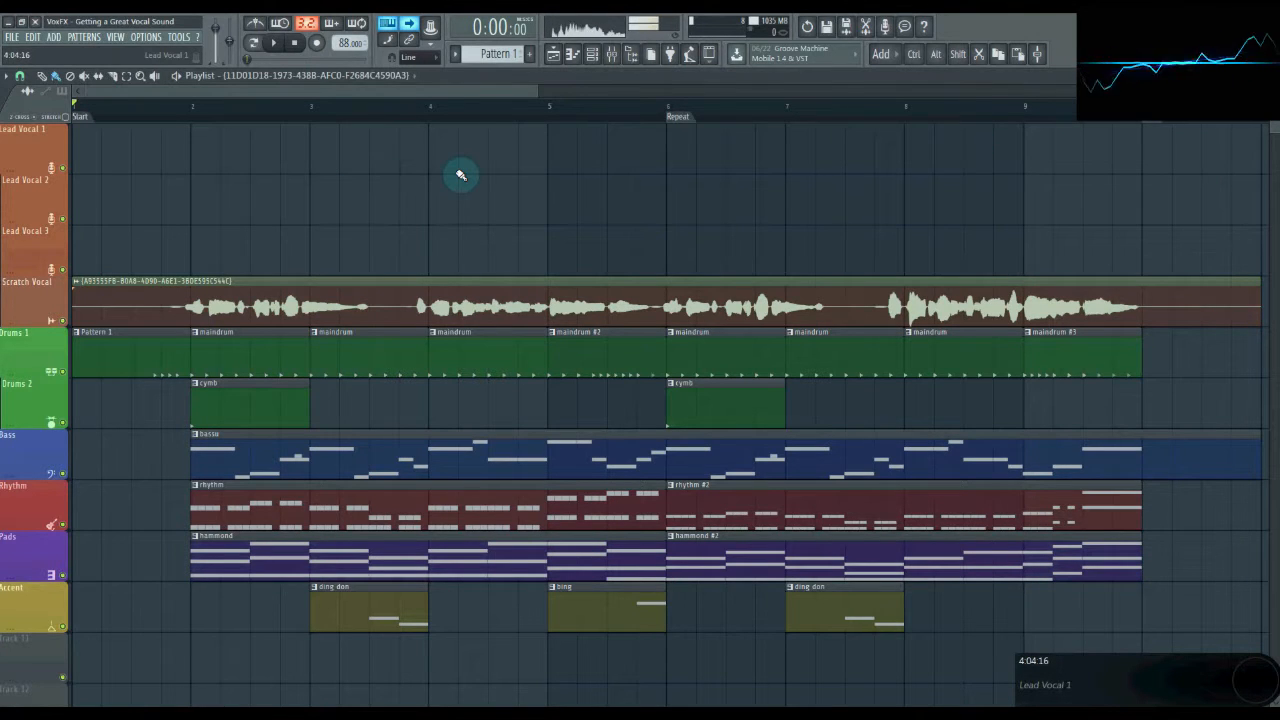
mouse_move(808, 155)
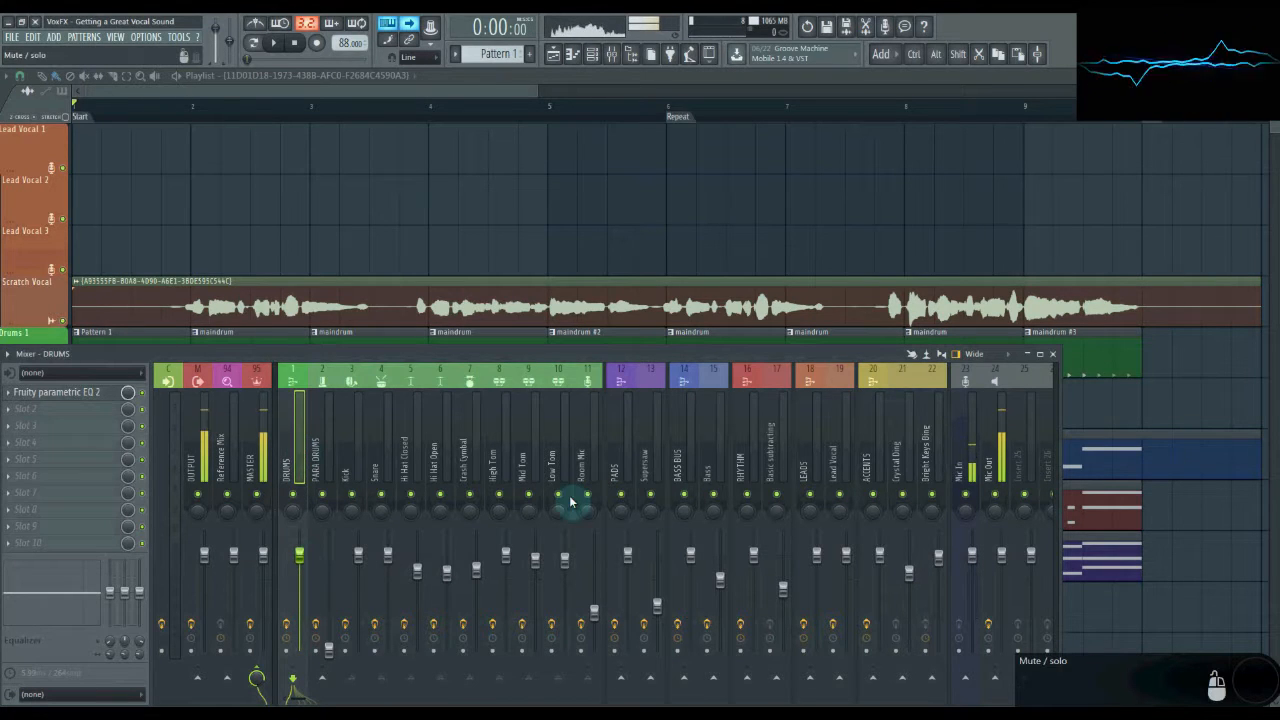
- Select the ACCENTS, BASS BUS and RHYTHM inserts to view their effect chains
left_click(690, 450)
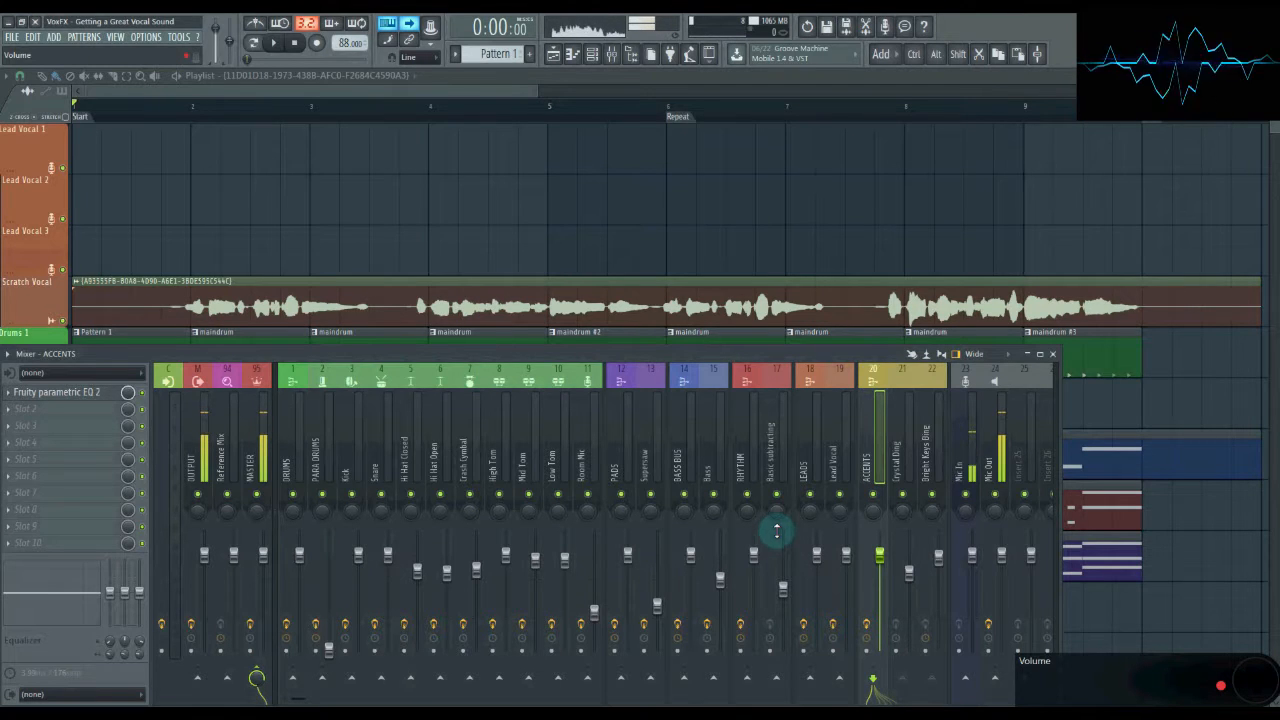
left_click(684, 440)
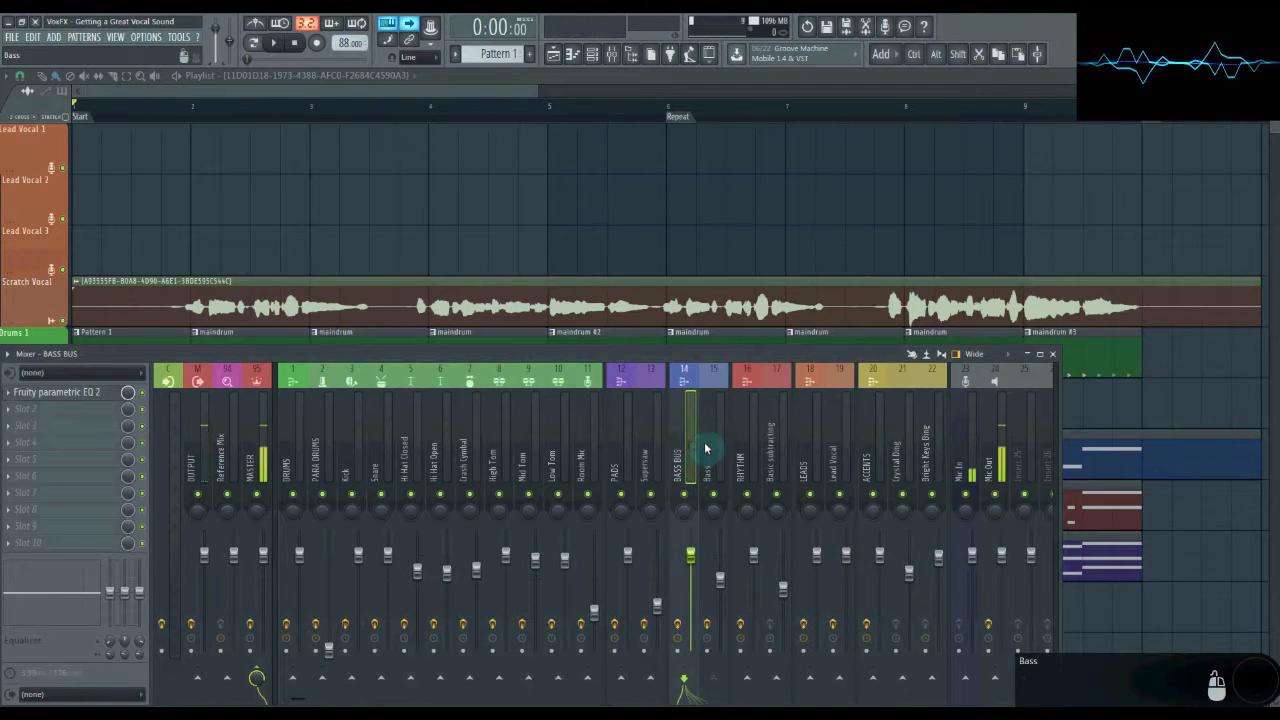
left_click(753, 445)
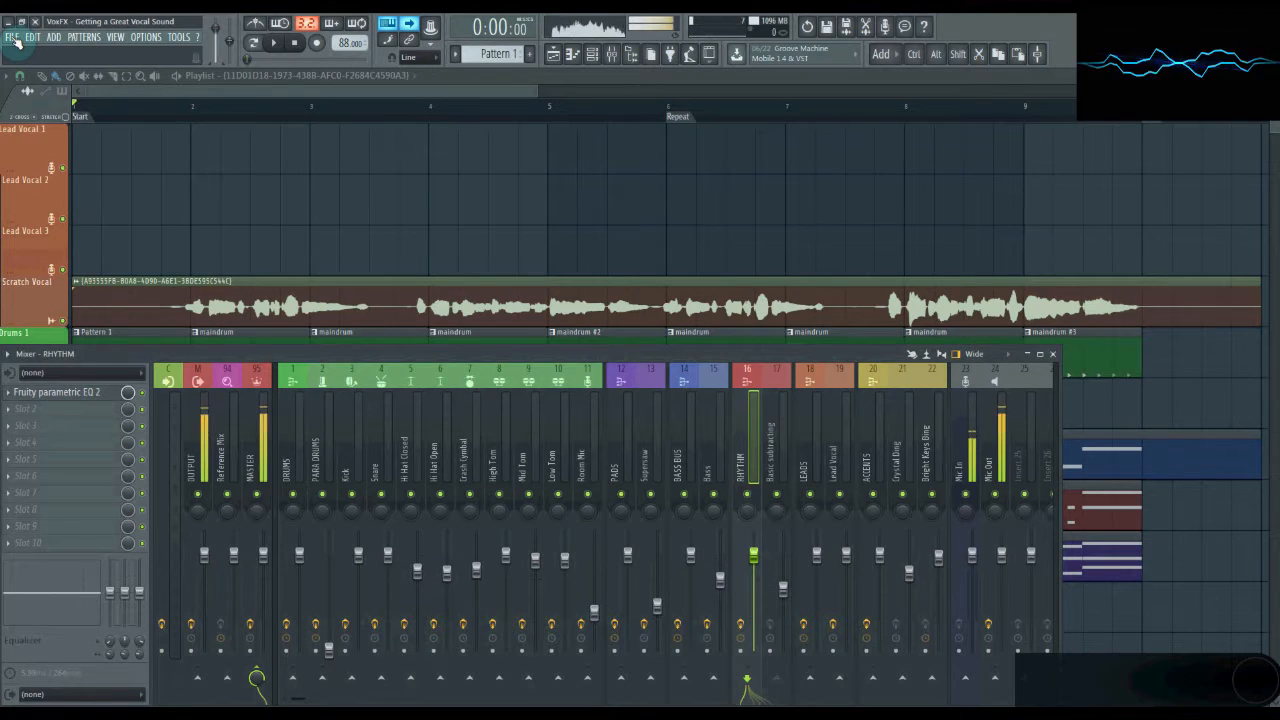
left_click(12, 37)
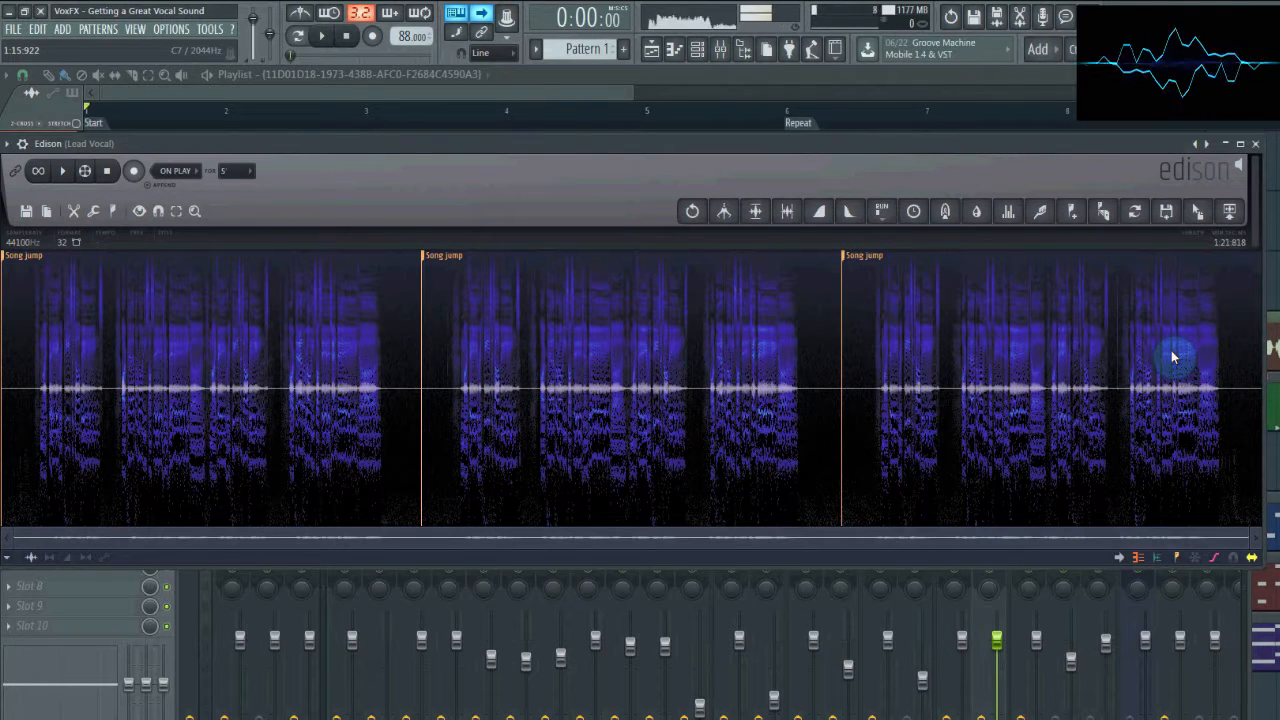
mouse_move(545, 445)
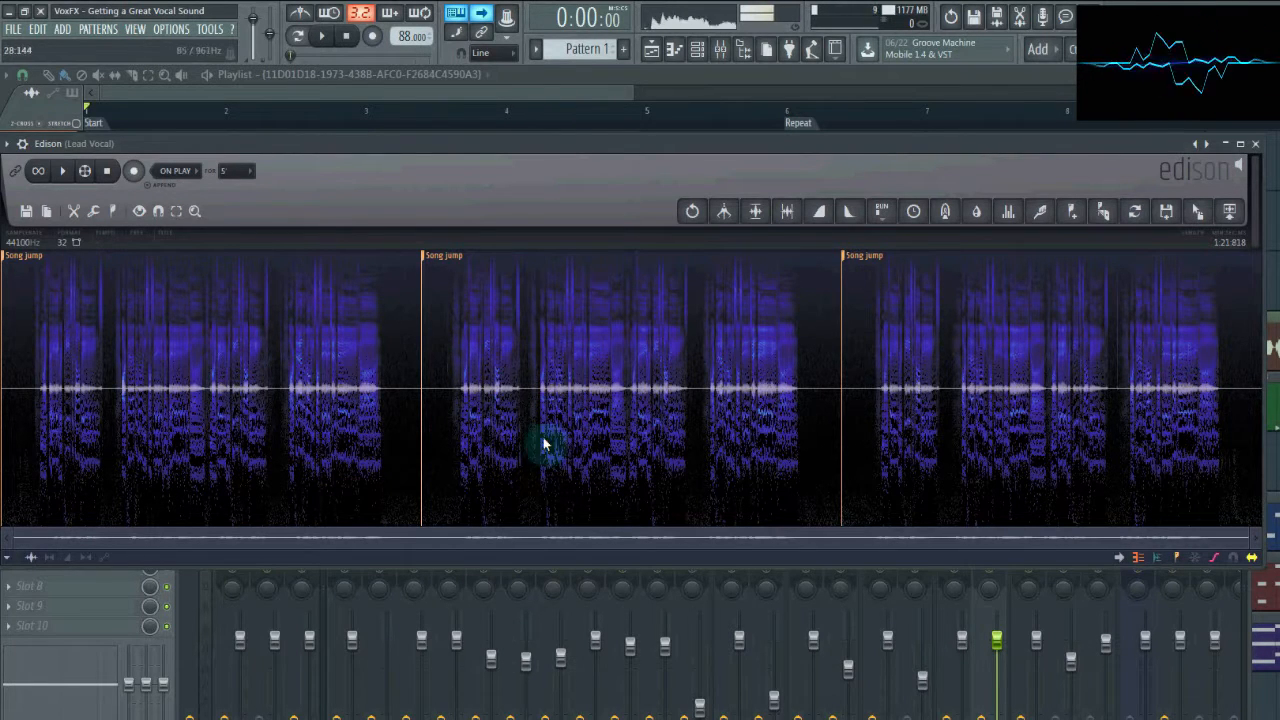
mouse_move(800, 410)
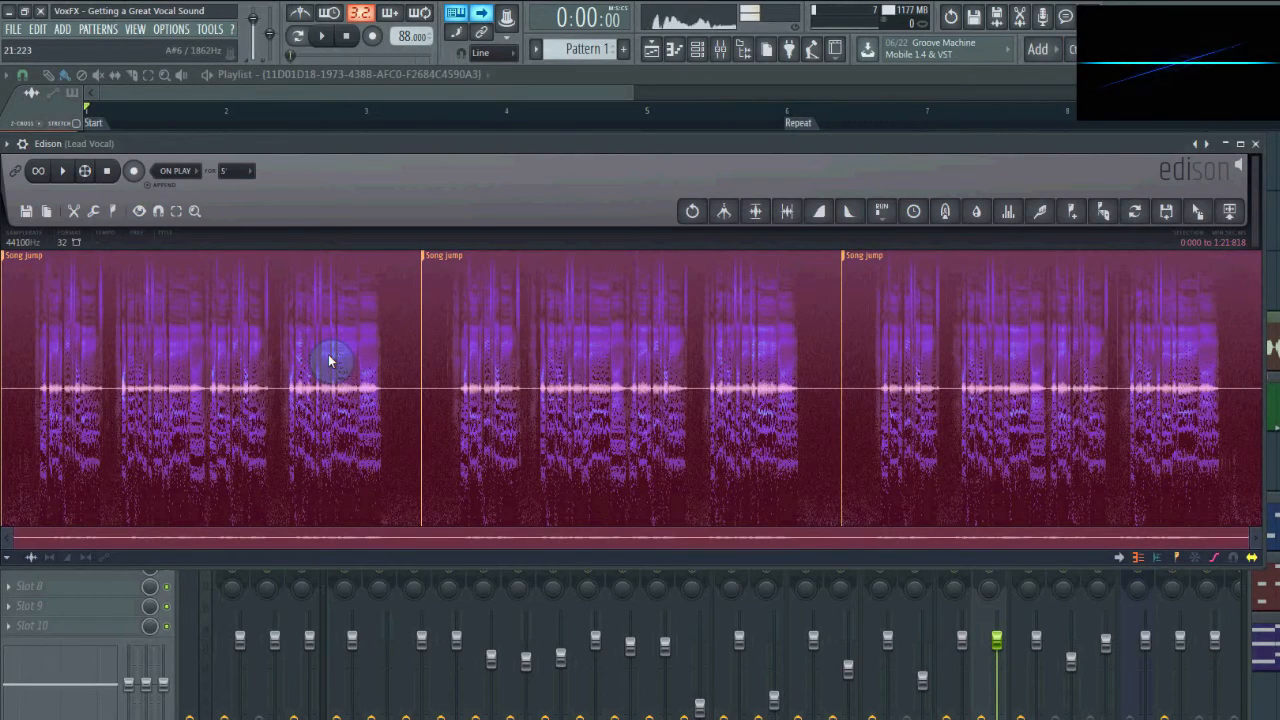
- Normalize the selected Lead Vocal audio in Edison
left_click(757, 211)
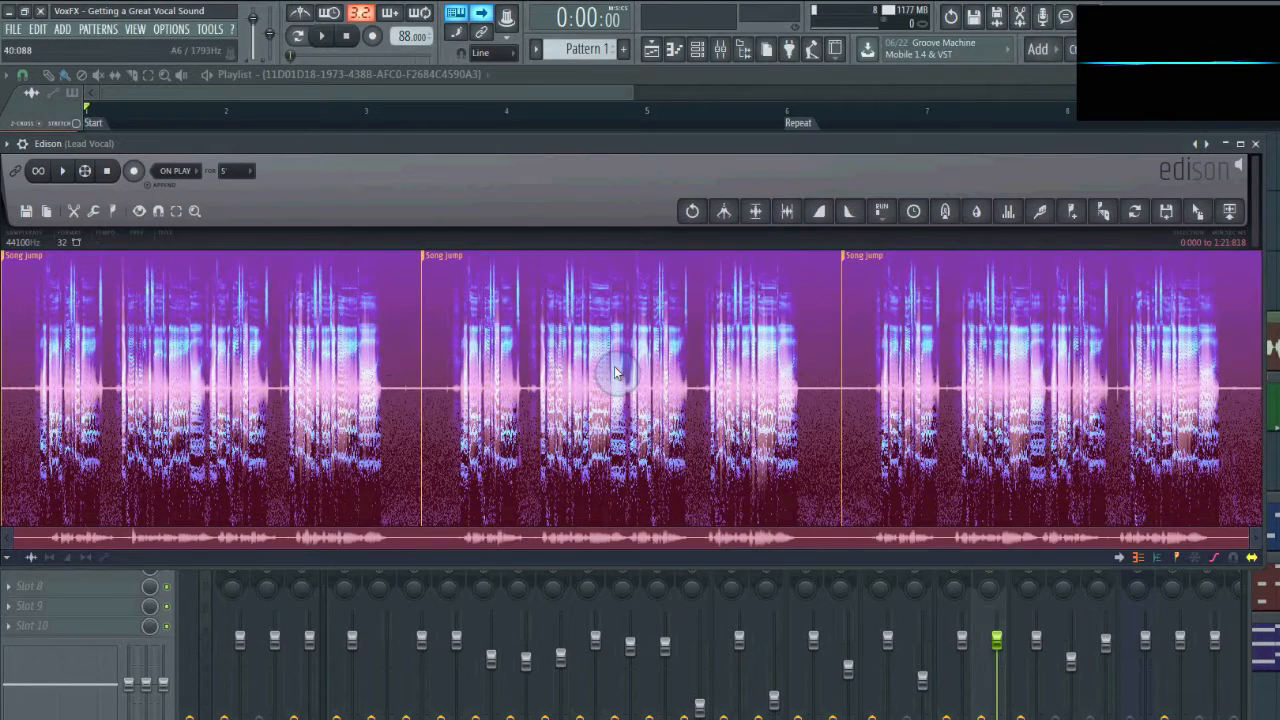
mouse_move(818, 378)
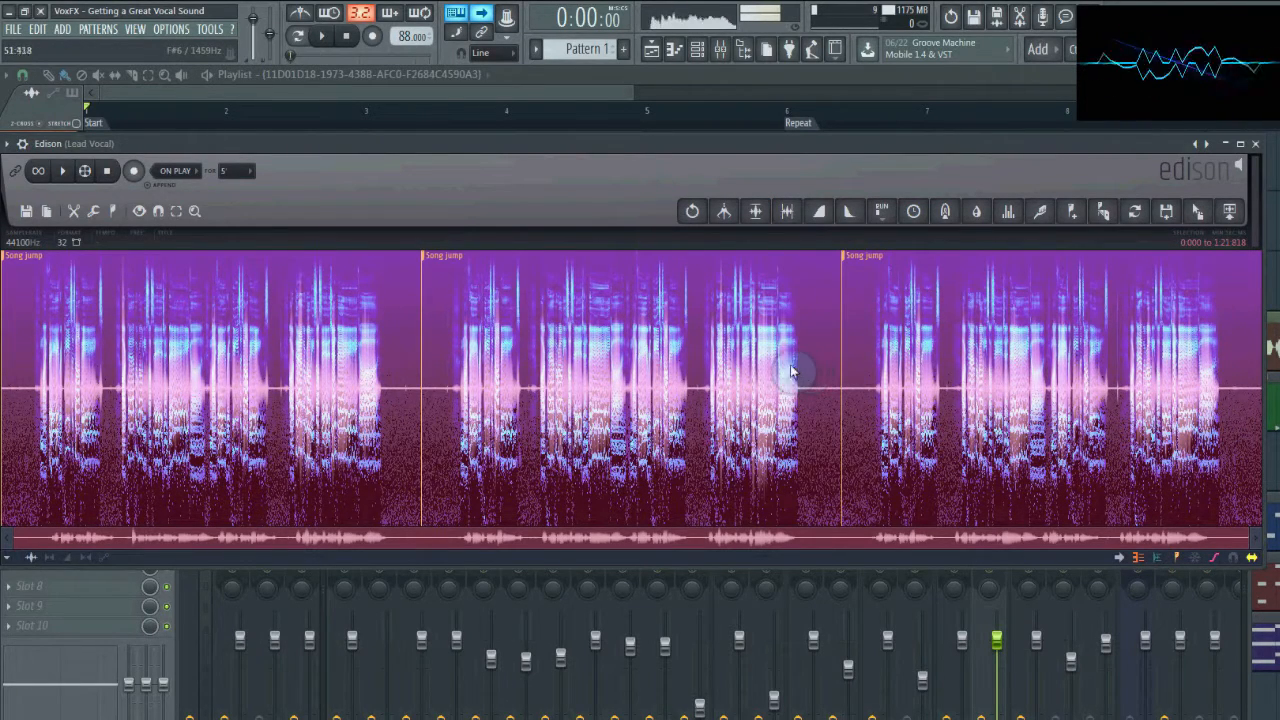
mouse_move(172, 375)
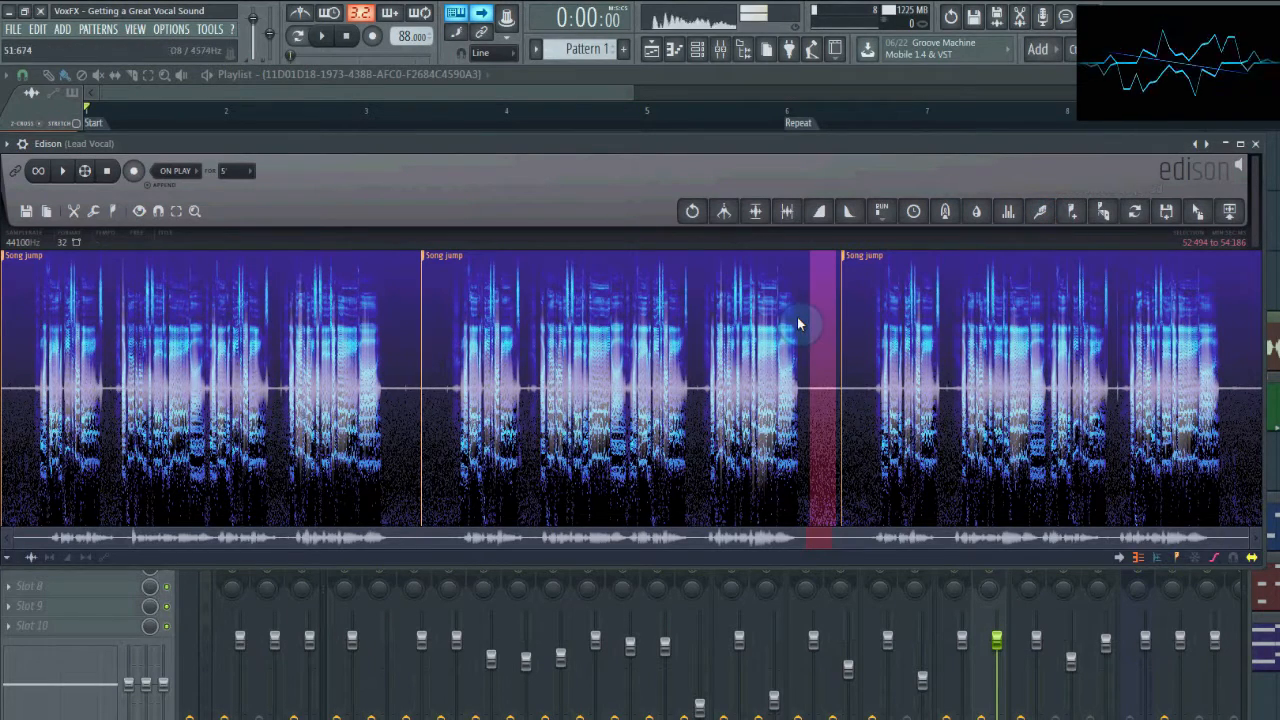
- Acquire a noise profile from the silent gap between vocal phrases
left_click(1040, 211)
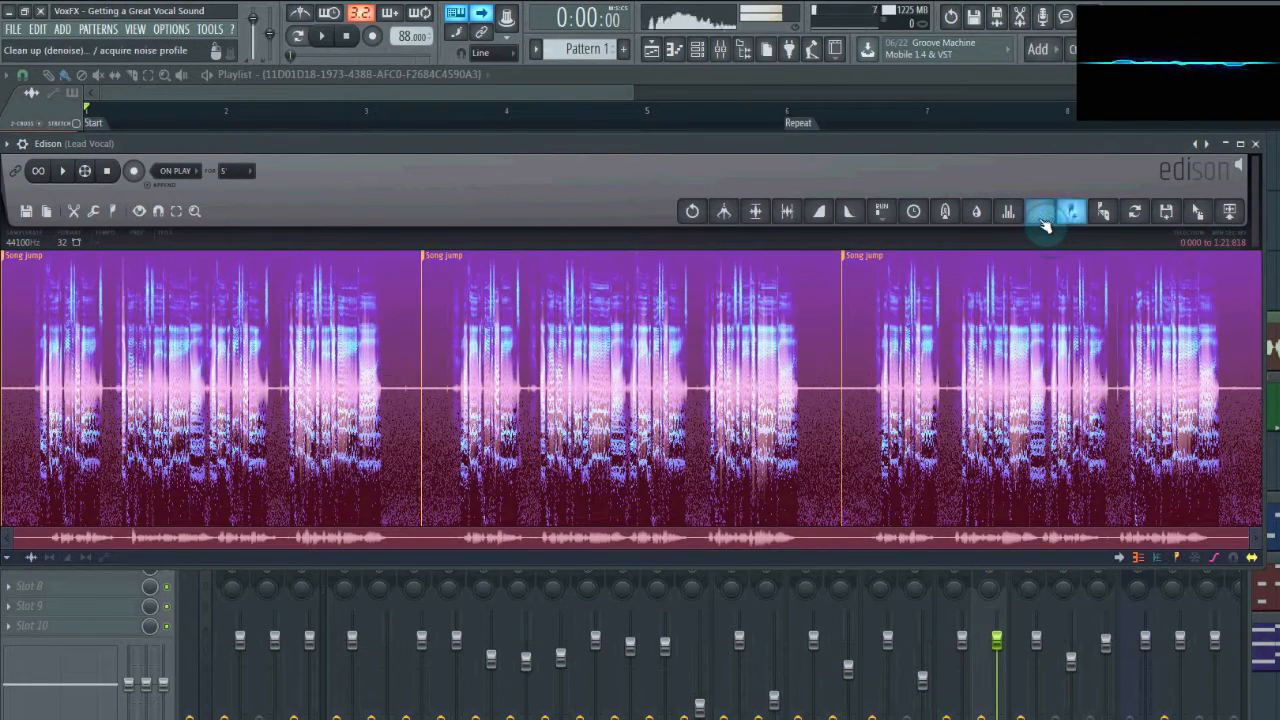
- Apply Edison's denoiser with a raised amount to the whole Lead Vocal take
left_click(1040, 211)
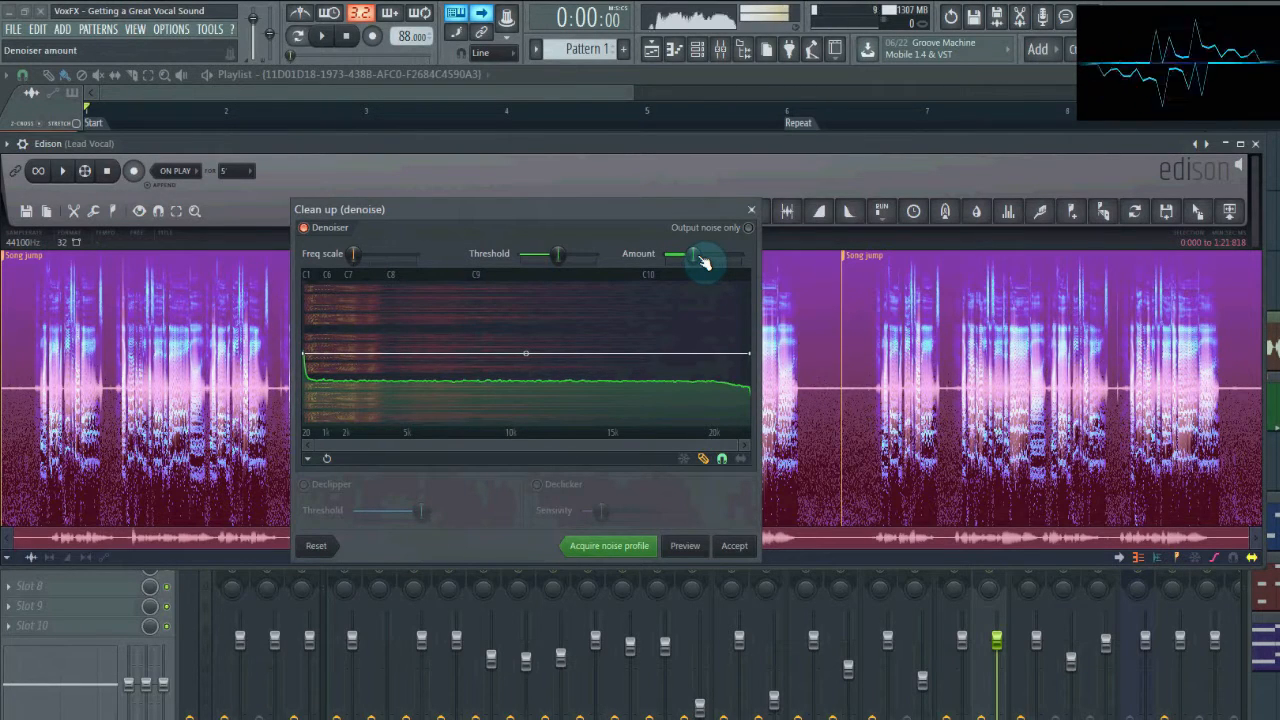
left_click(733, 545)
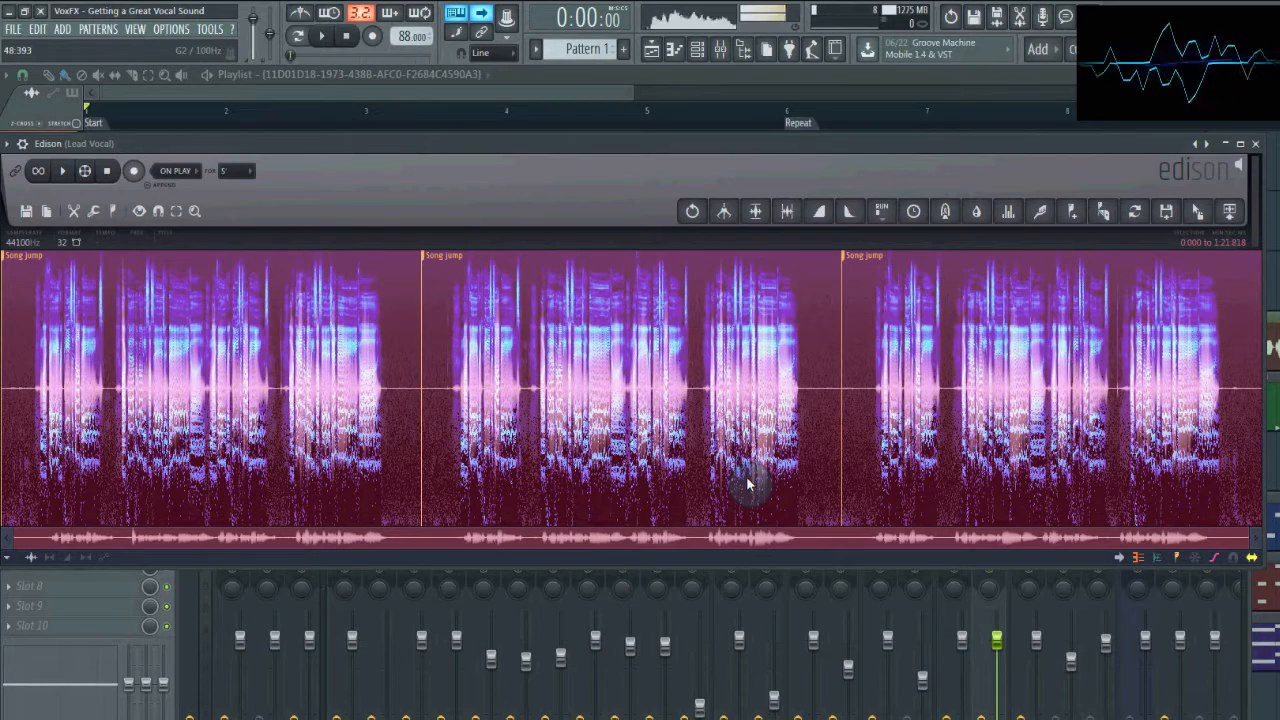
mouse_move(380, 327)
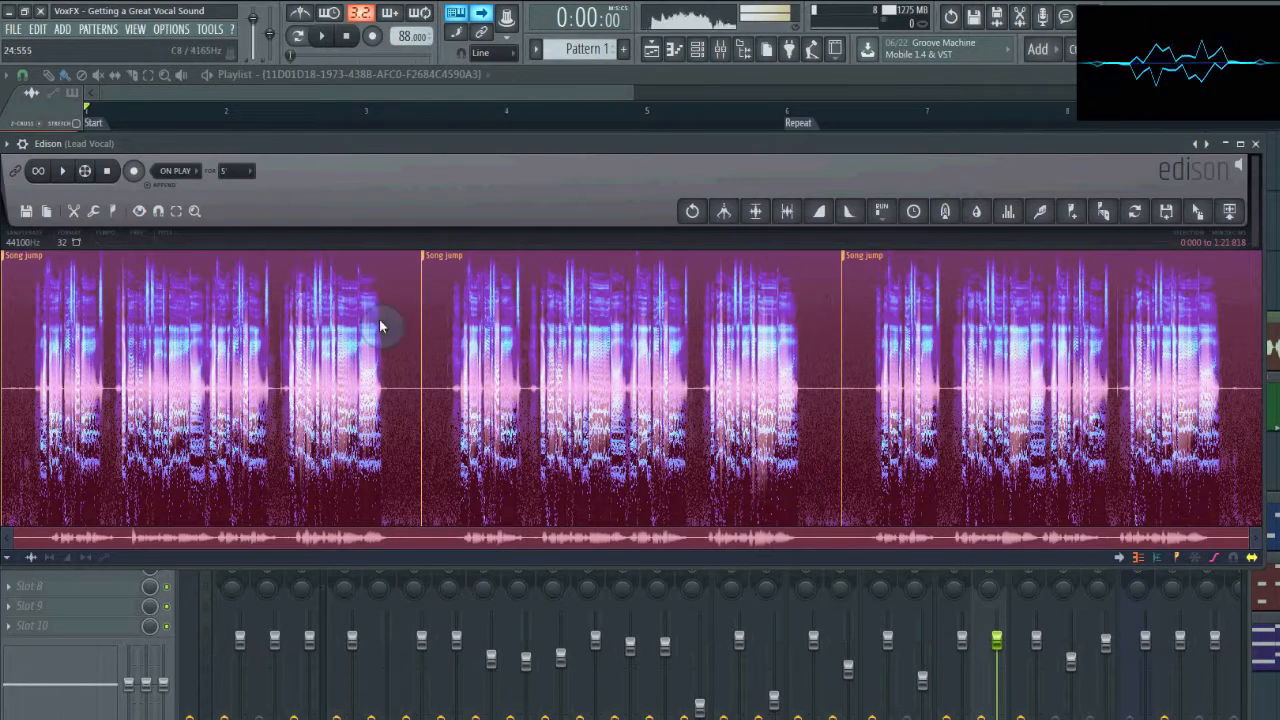
mouse_move(415, 318)
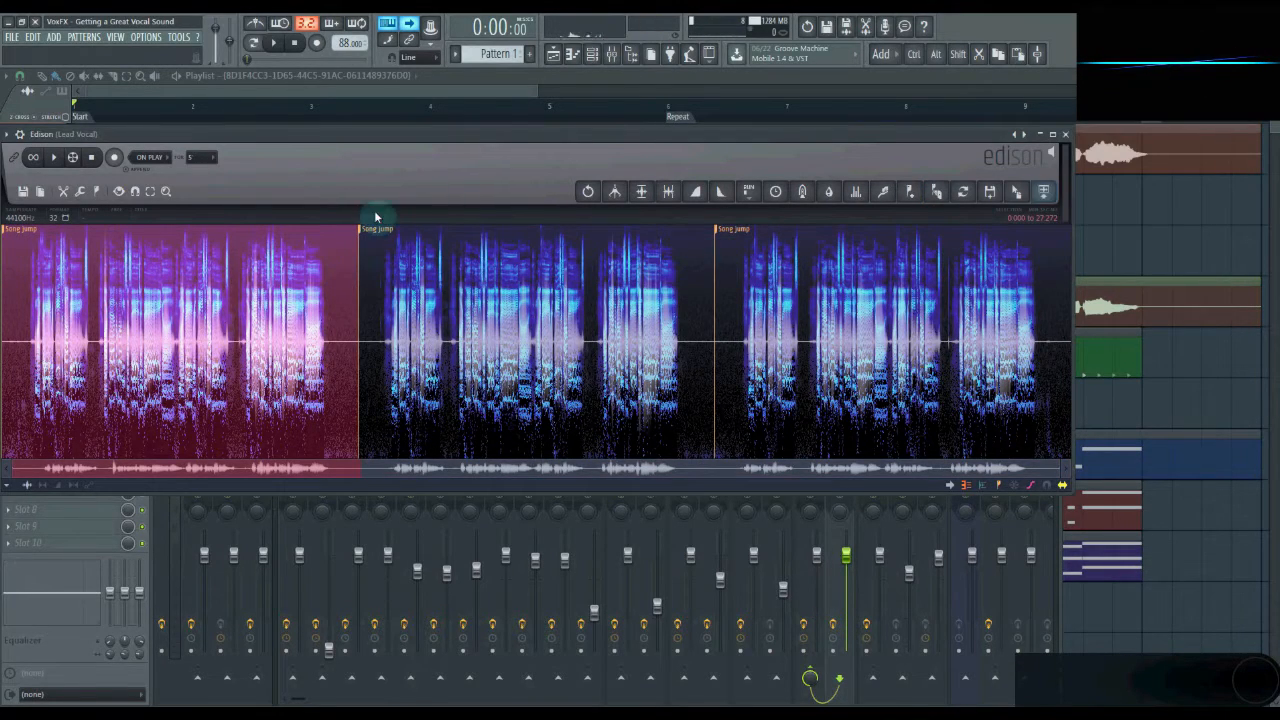
- Open Edison on the Lead Vocal 1 clip
left_click(1043, 191)
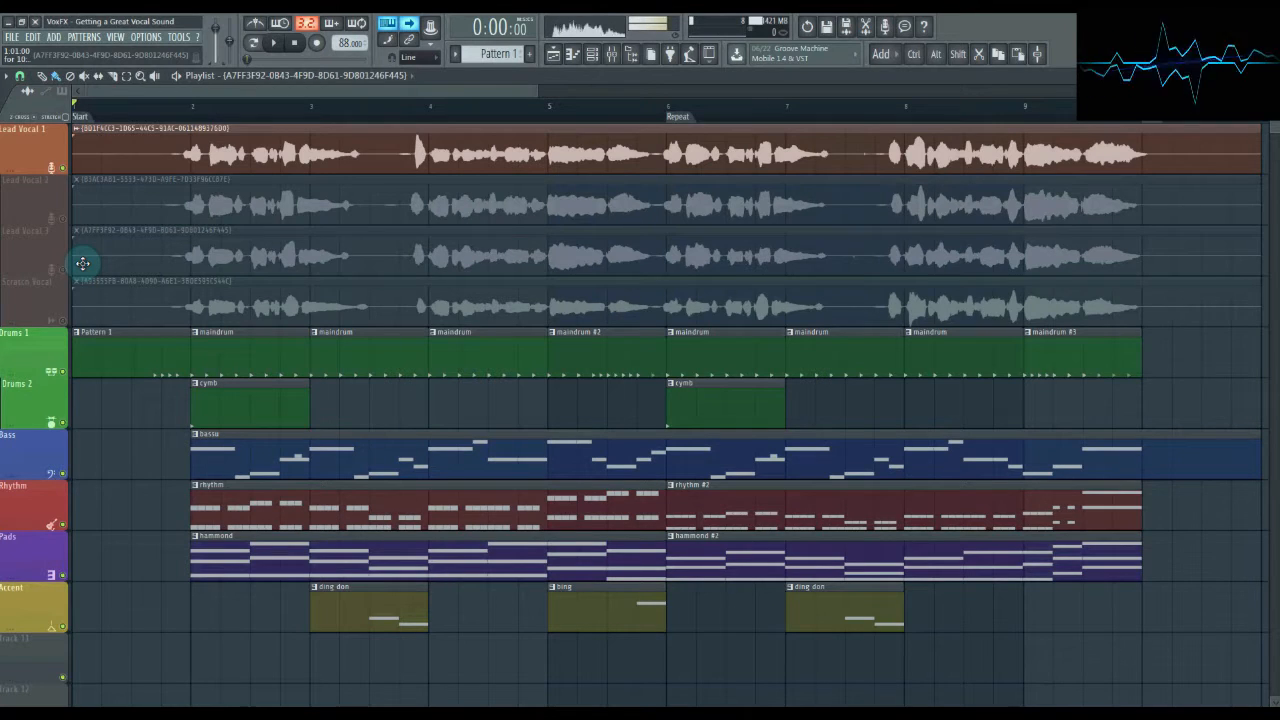
mouse_move(224, 207)
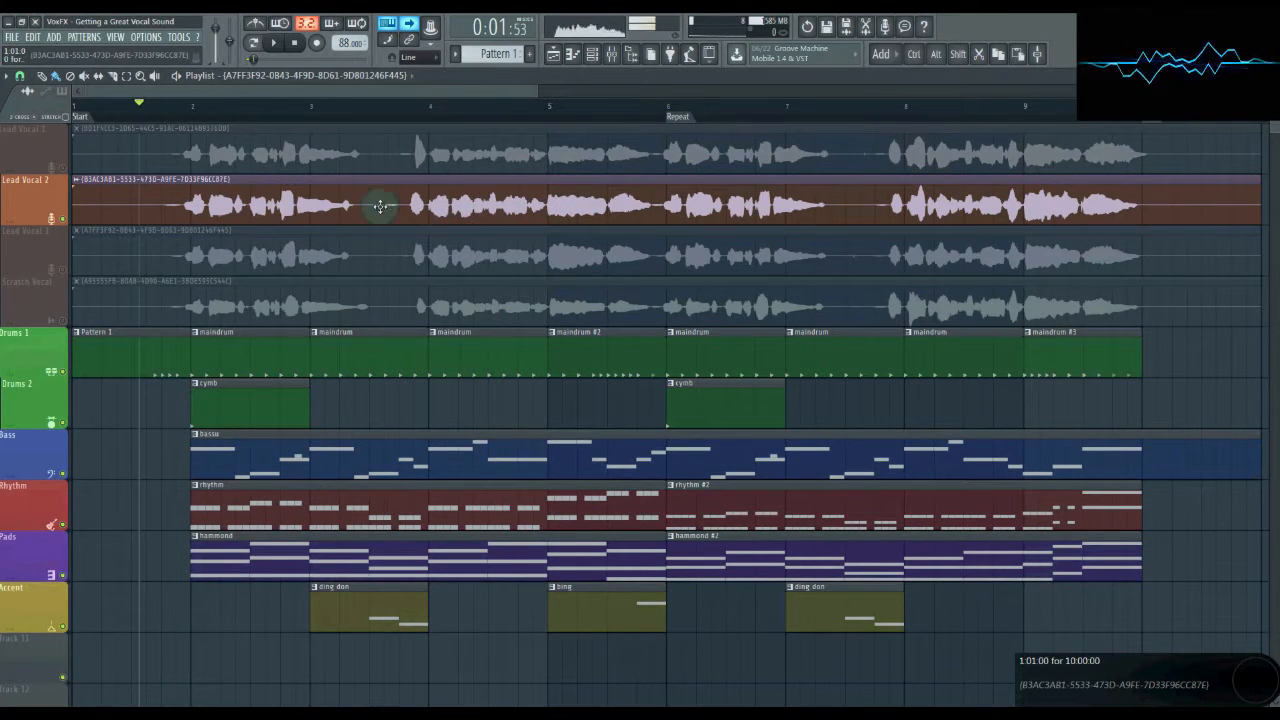
mouse_move(555, 205)
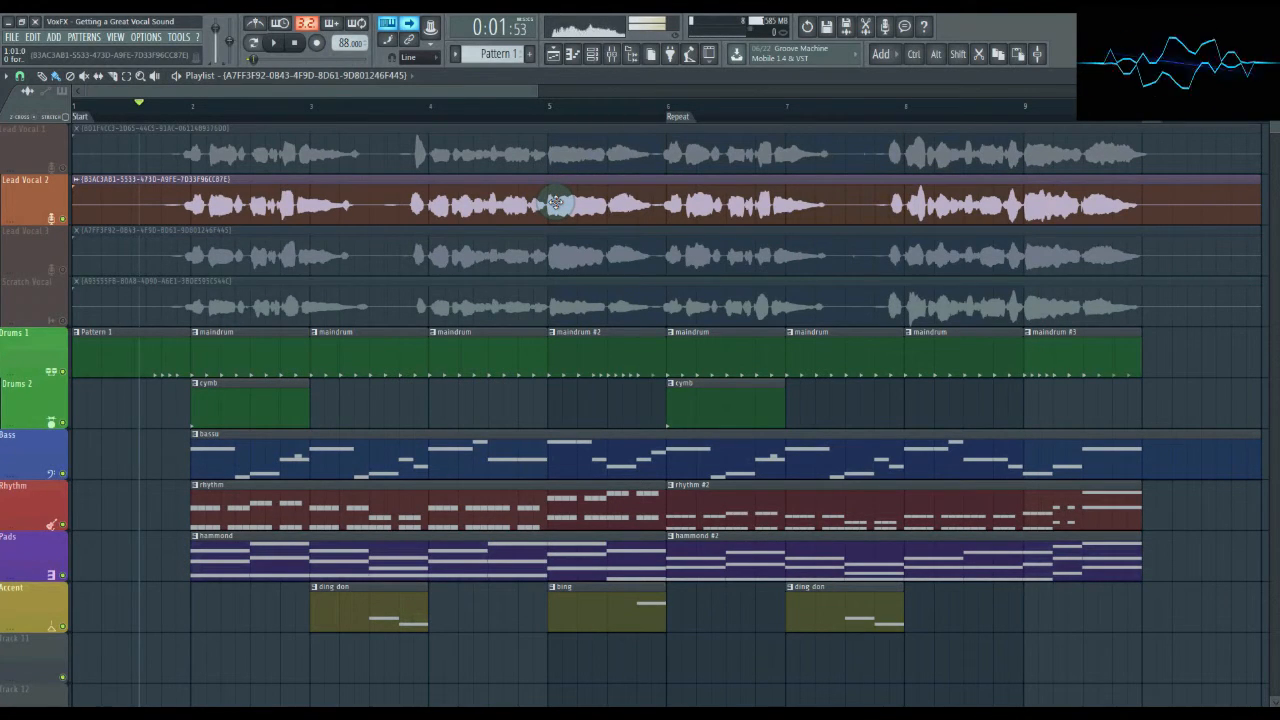
- Start playback from the start to audition the soloed Lead Vocal 2
left_click(272, 42)
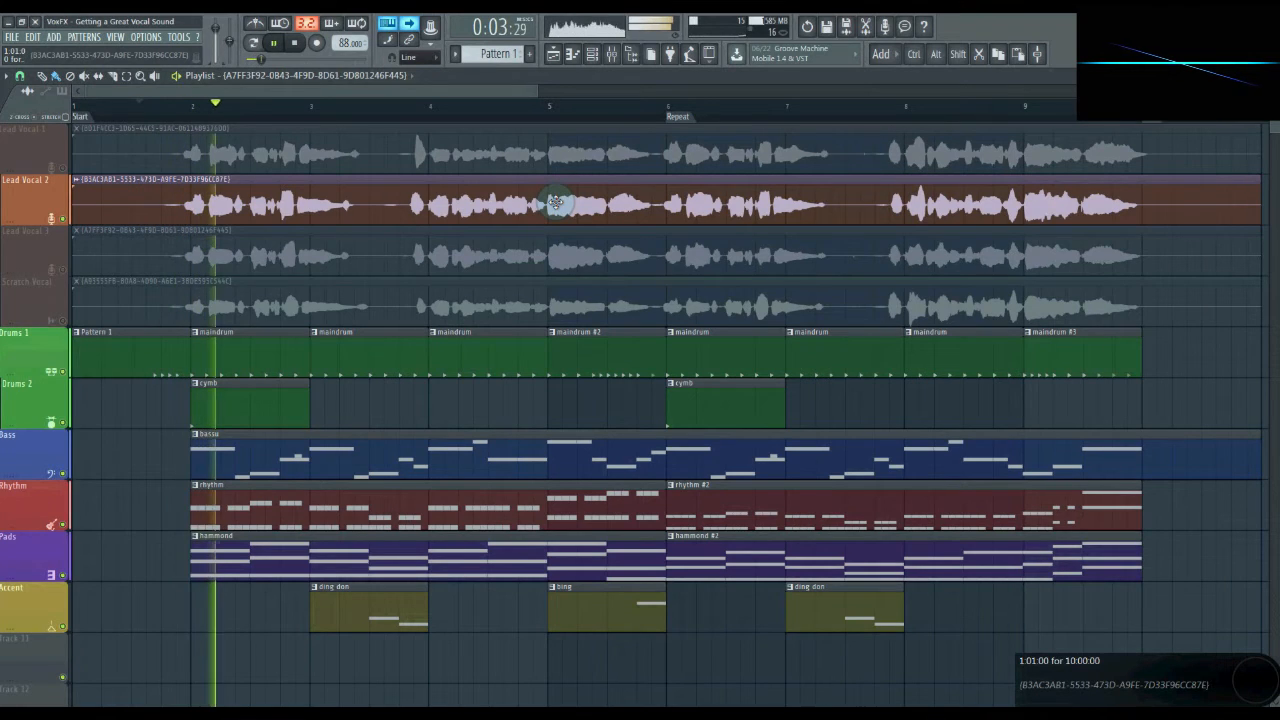